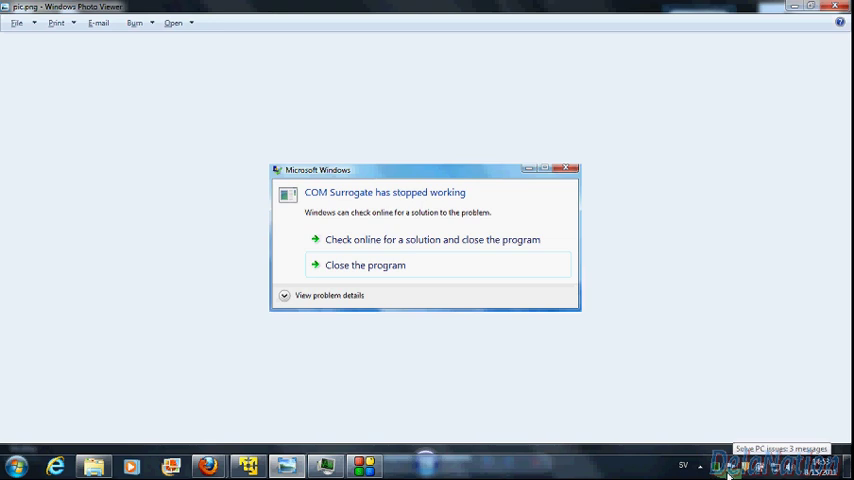
# Show the Action Center messages popup while the COM Surrogate error is displayed.
pyautogui.click(728, 464)
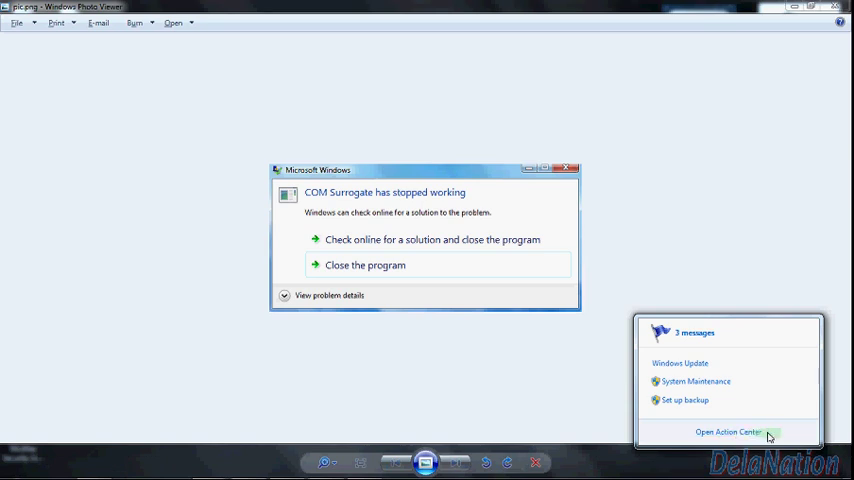
# Open the full Action Center window listing Windows Update, maintenance and backup messages.
pyautogui.click(728, 432)
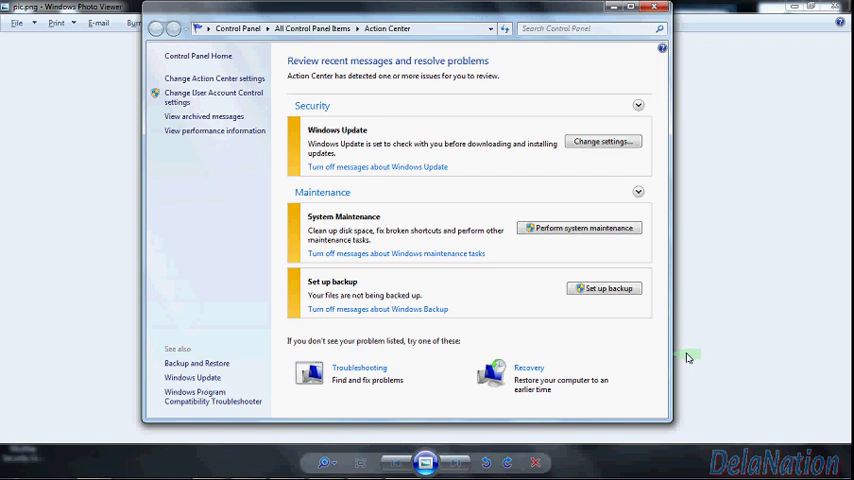
pyautogui.moveTo(662, 238)
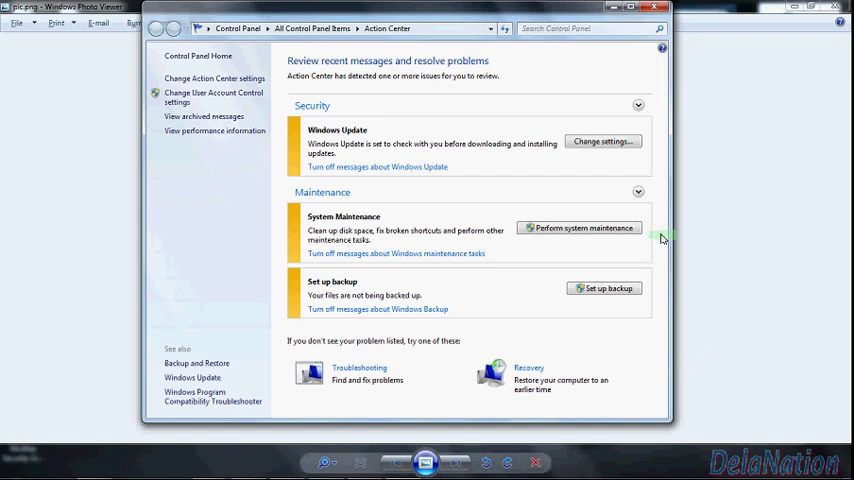
pyautogui.moveTo(660, 220)
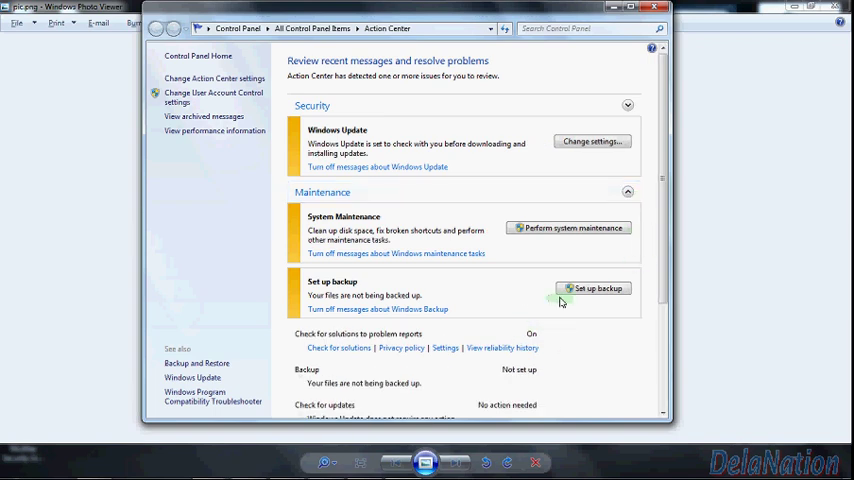
pyautogui.moveTo(502, 352)
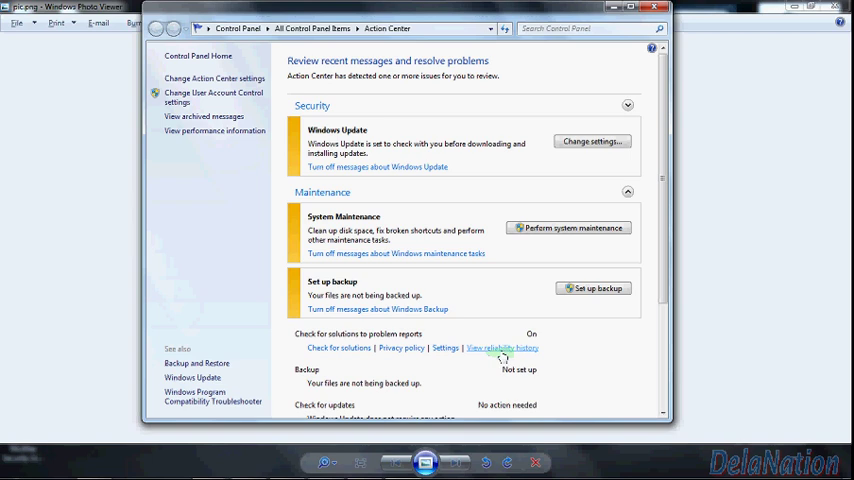
pyautogui.moveTo(532, 356)
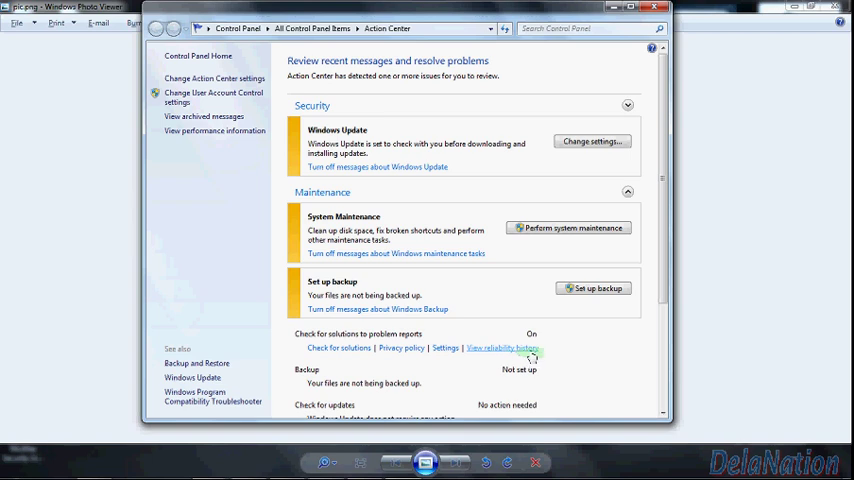
pyautogui.moveTo(514, 356)
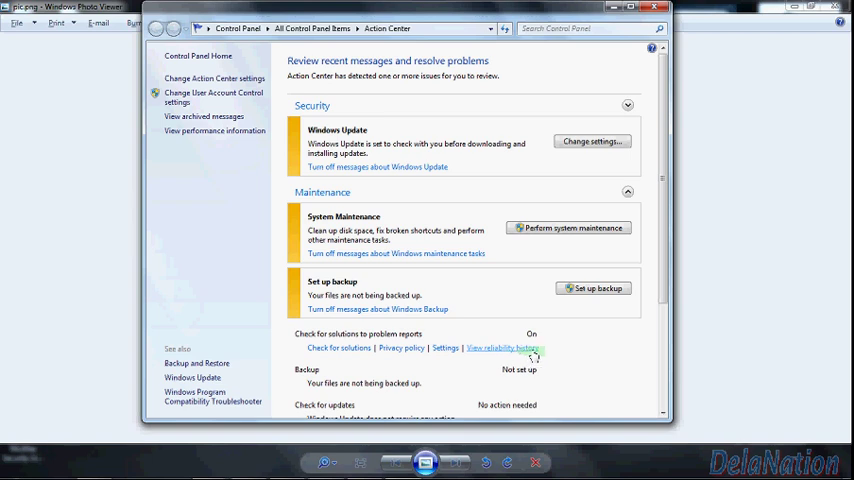
# View reliability history in Reliability Monitor, maximized to fill the screen.
pyautogui.click(504, 348)
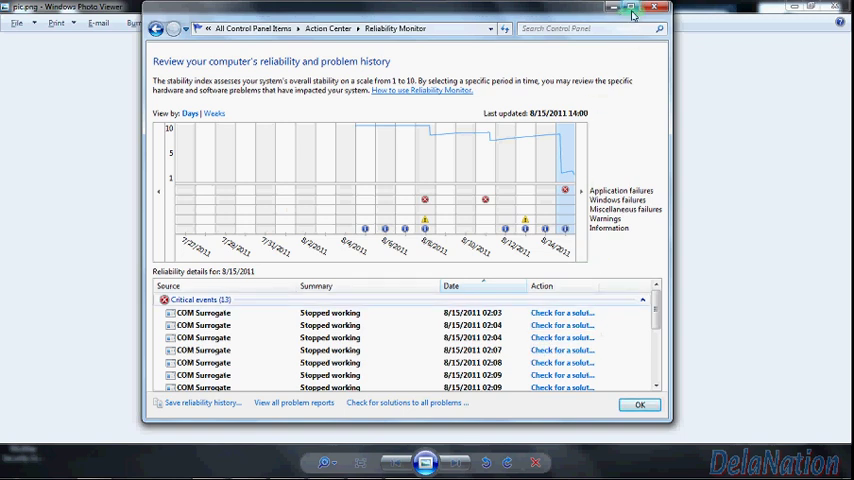
pyautogui.click(626, 12)
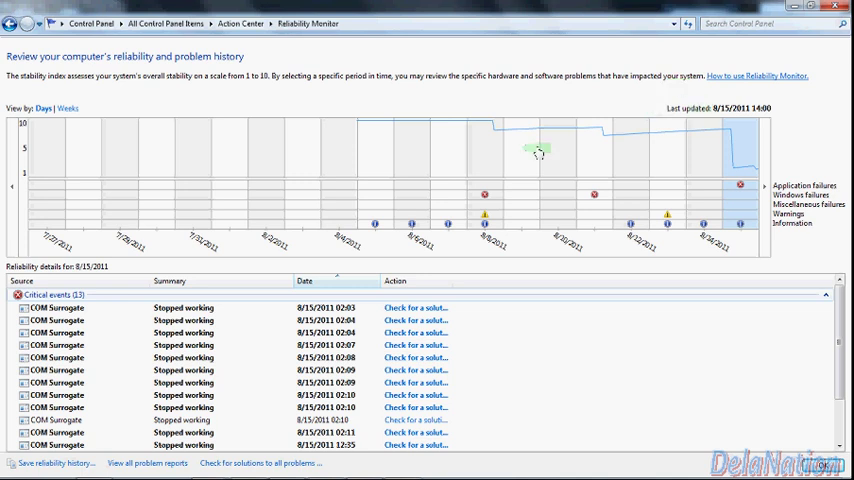
pyautogui.moveTo(596, 258)
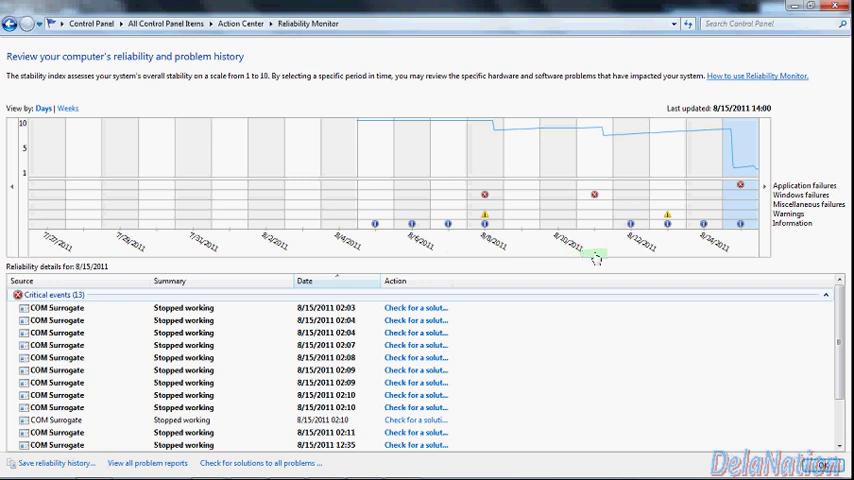
pyautogui.moveTo(712, 256)
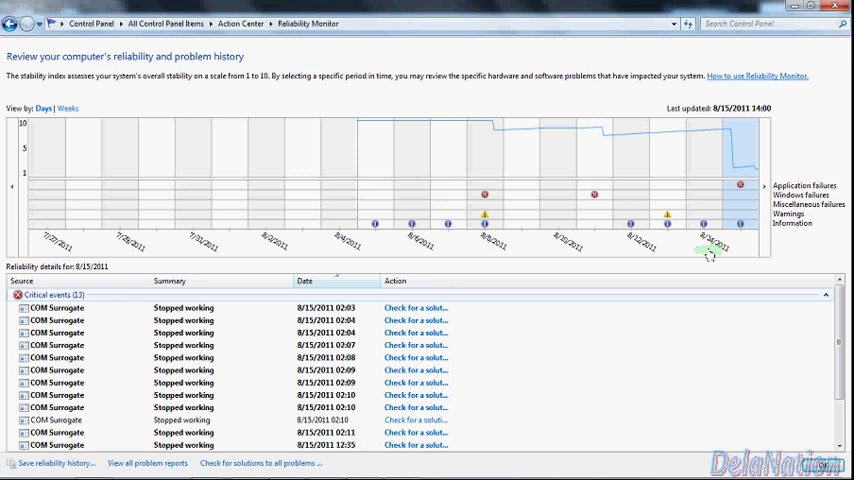
pyautogui.moveTo(720, 256)
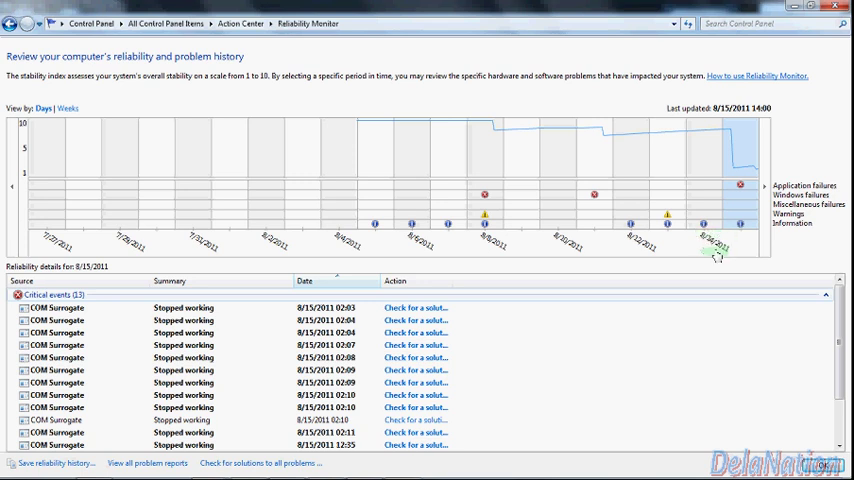
pyautogui.moveTo(708, 212)
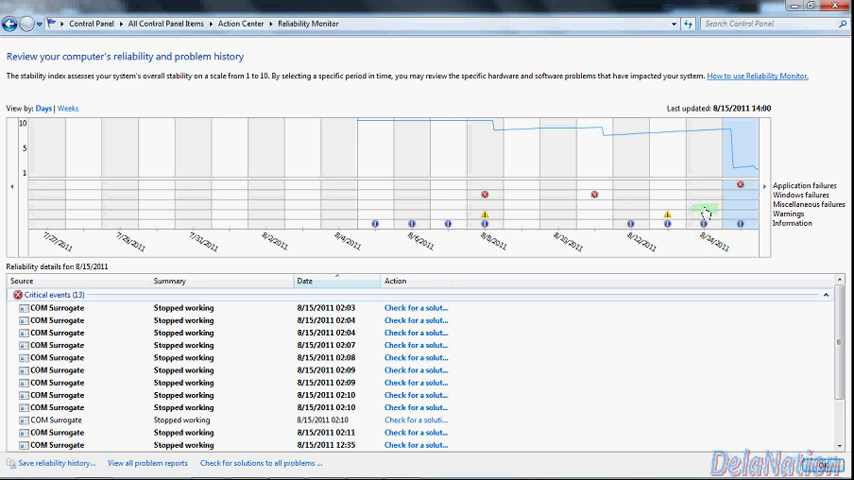
# Show reliability details for 8/14/2011, then for 8/15/2011 with the COM Surrogate crashes.
pyautogui.click(710, 210)
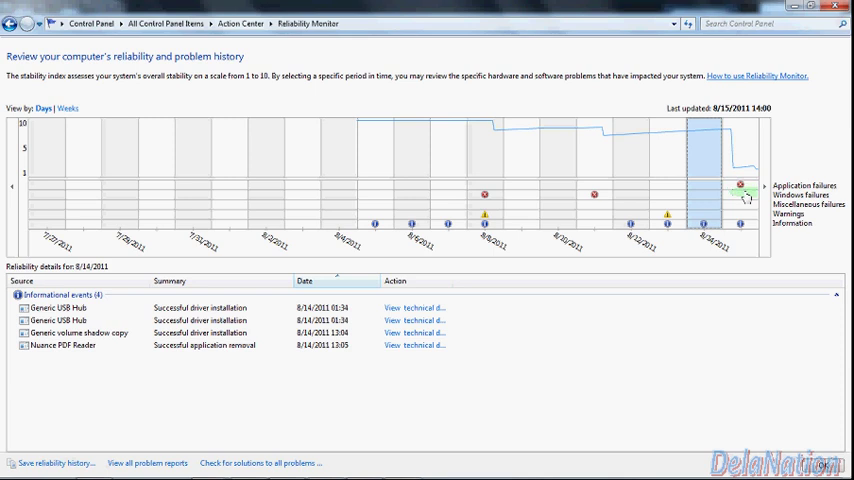
pyautogui.click(738, 196)
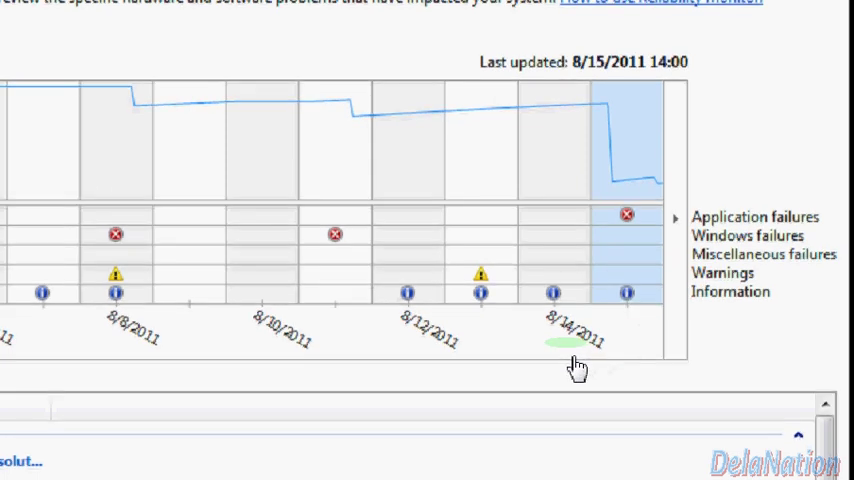
pyautogui.moveTo(556, 340)
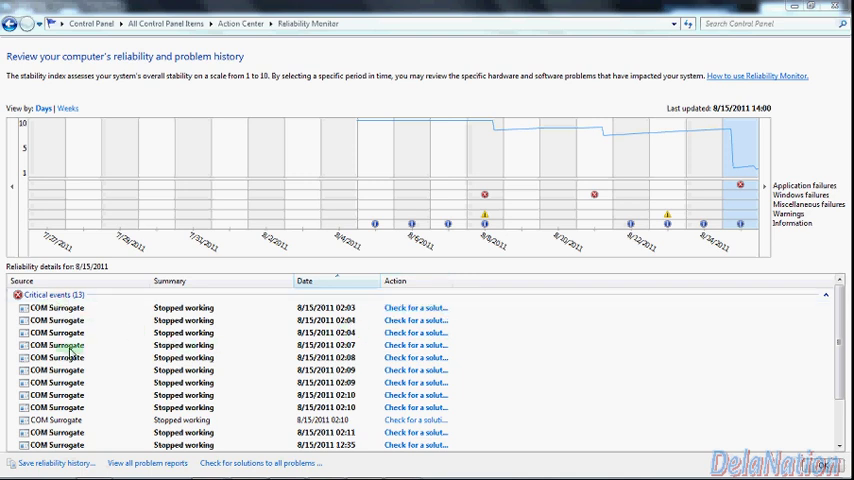
pyautogui.moveTo(164, 332)
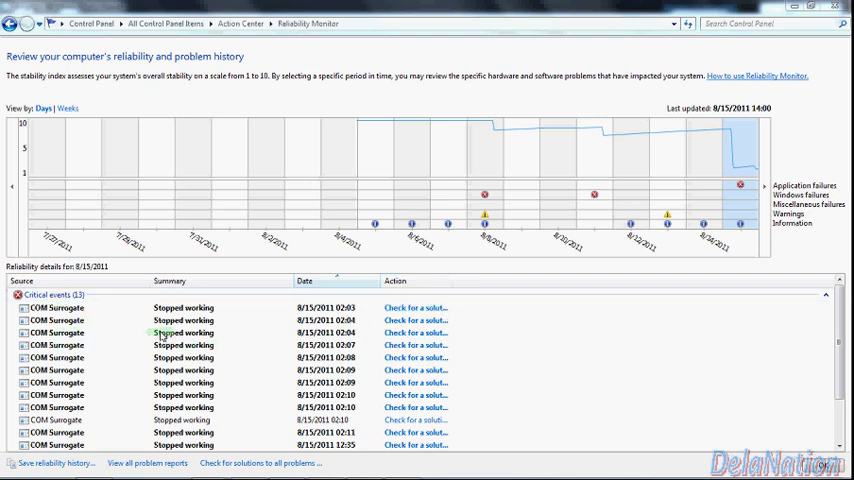
pyautogui.moveTo(228, 320)
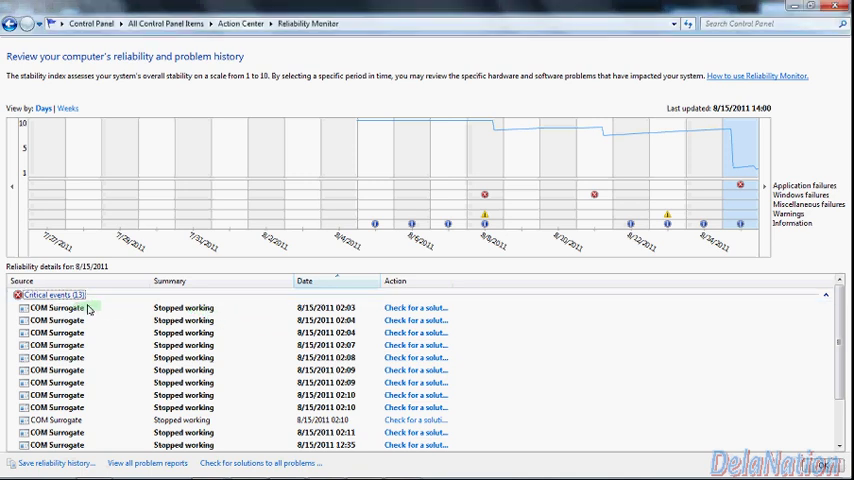
# View technical details of the first COM Surrogate crash on 8/15/2011.
pyautogui.click(70, 308)
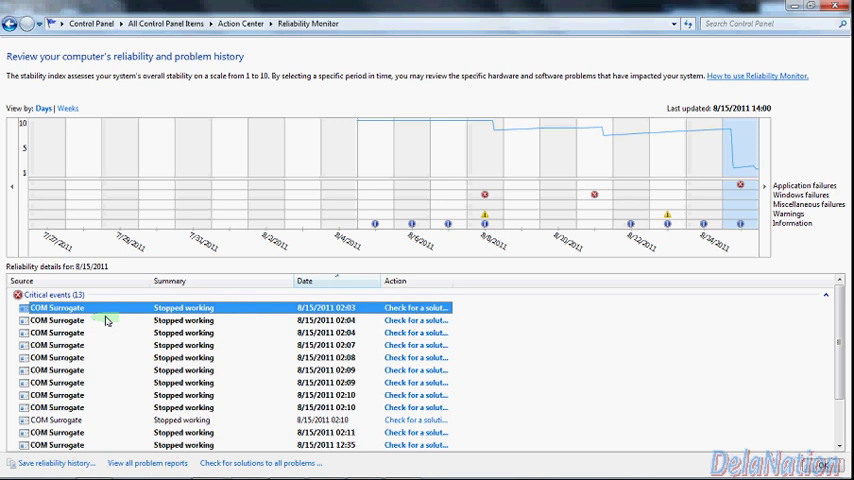
pyautogui.moveTo(118, 312)
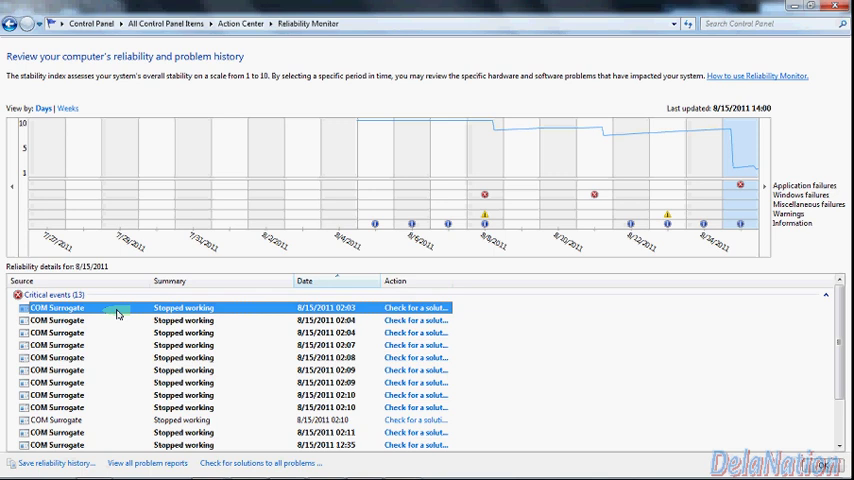
pyautogui.click(412, 308)
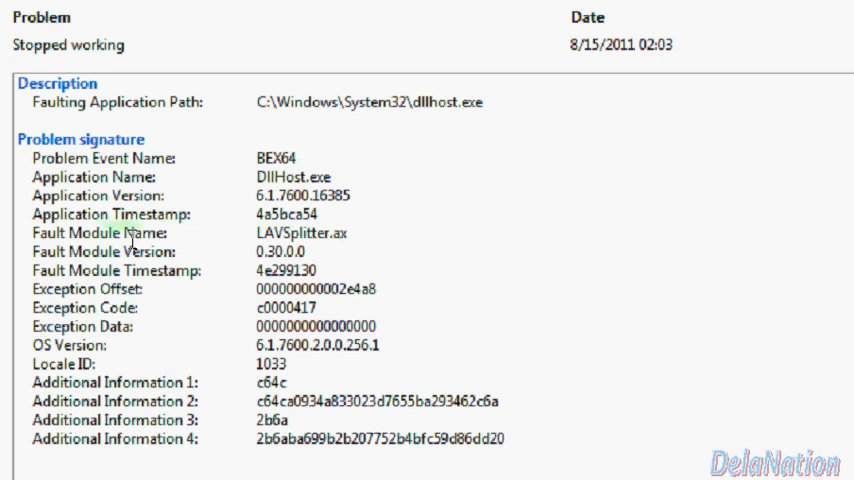
pyautogui.moveTo(146, 238)
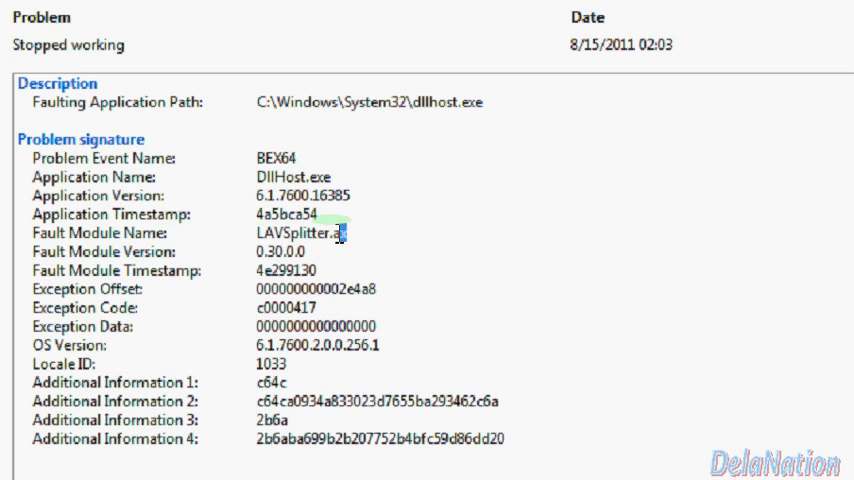
# Highlight LAVSplitter.ax as the fault module name in the crash details.
pyautogui.doubleClick(300, 232)
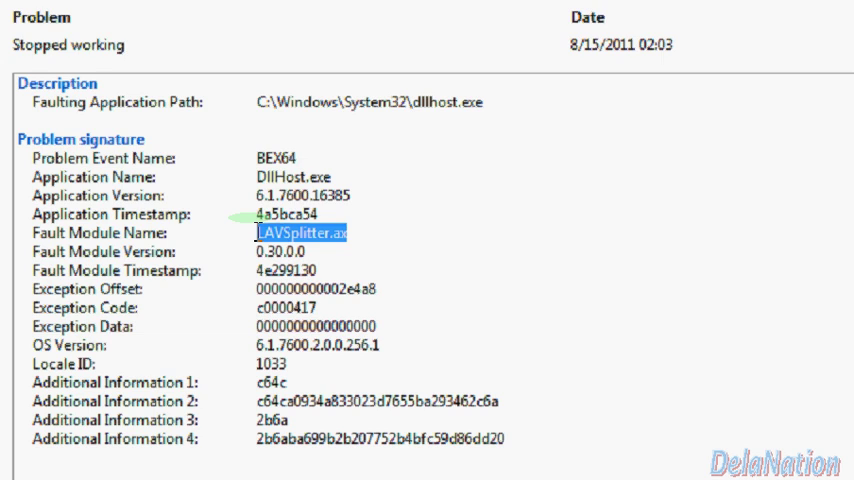
pyautogui.click(328, 232)
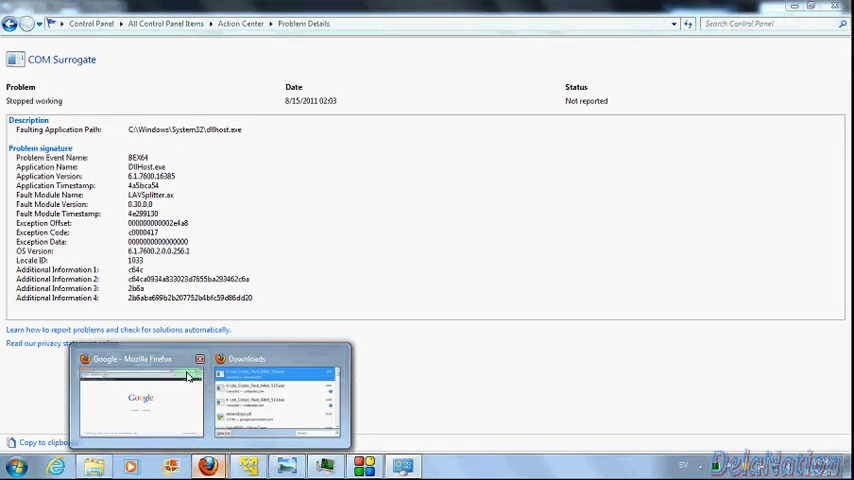
# Switch to Firefox's Google page and enter 'code' to get codecguide.com suggestions.
pyautogui.click(150, 400)
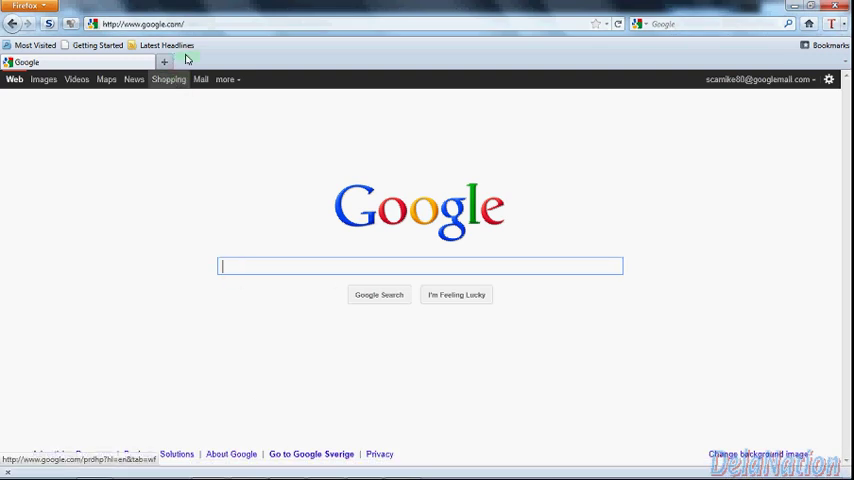
pyautogui.click(150, 22)
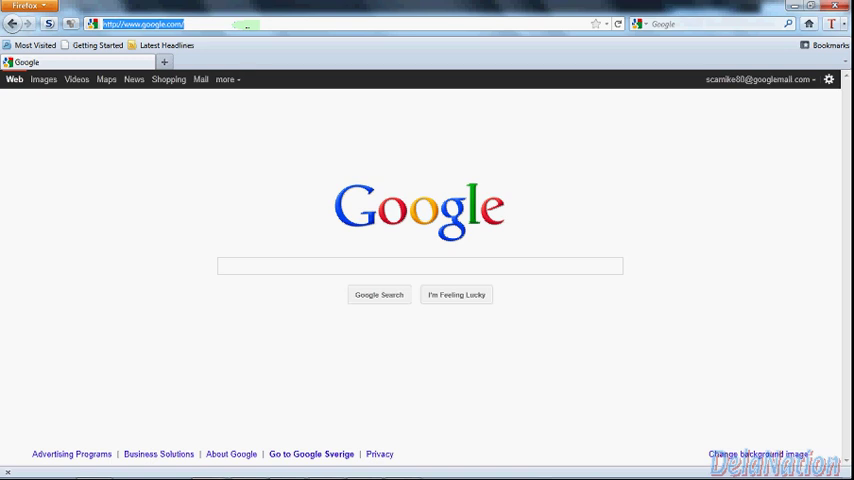
pyautogui.write('codecguid')
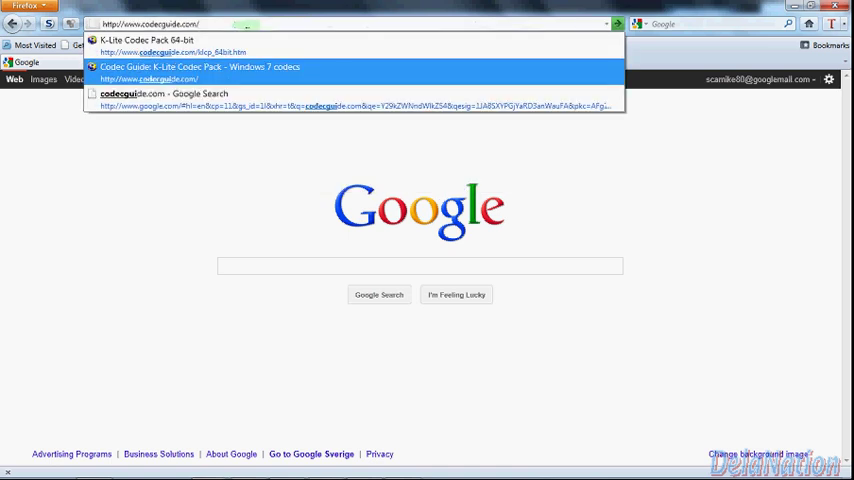
# Go to the Codec Guide site from the codecguide.com suggestion.
pyautogui.click(212, 64)
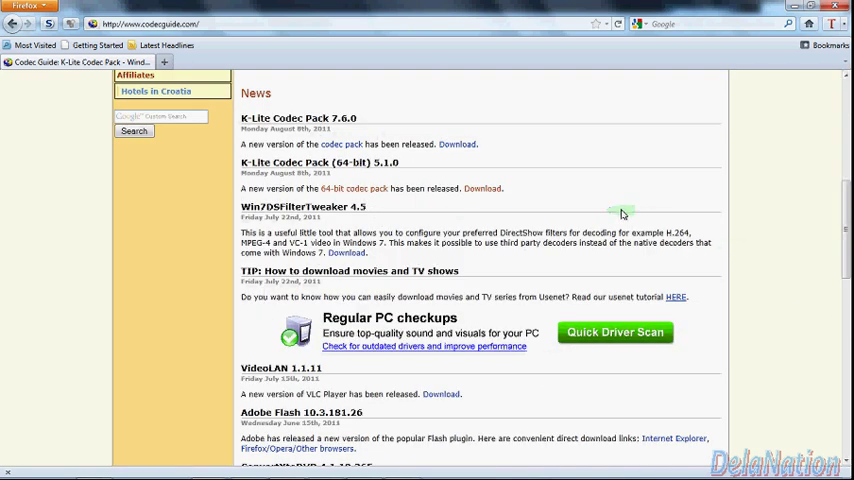
pyautogui.moveTo(388, 190)
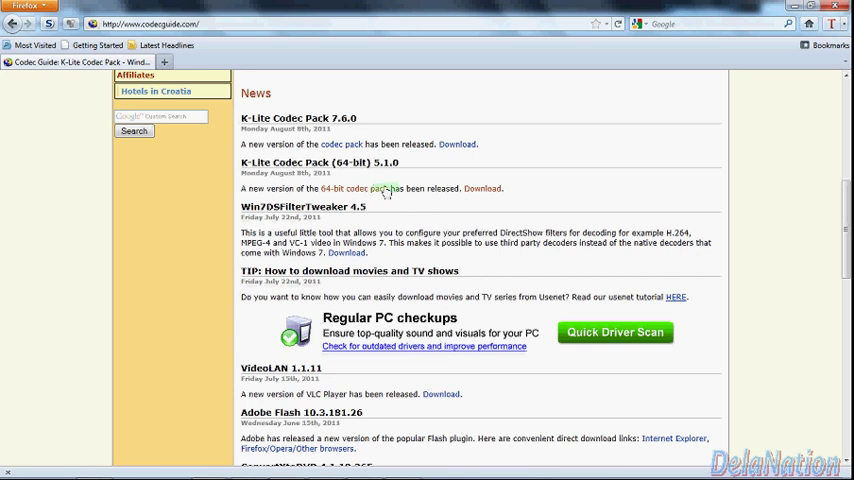
pyautogui.moveTo(356, 172)
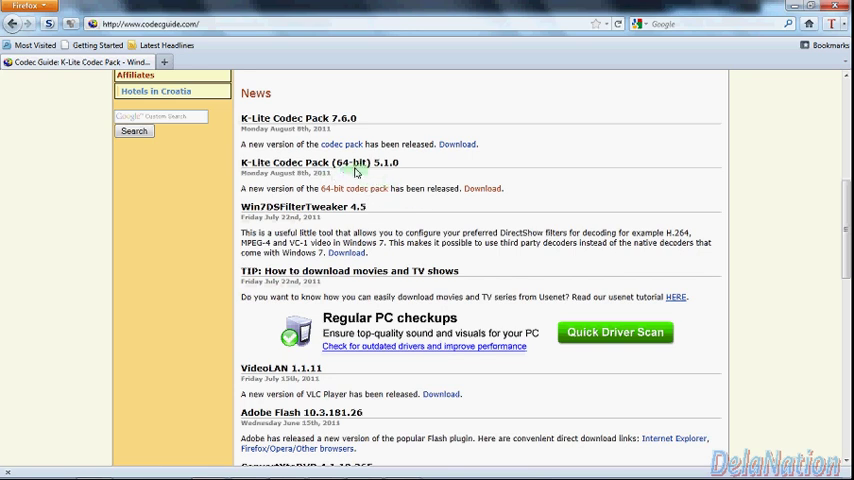
pyautogui.moveTo(372, 176)
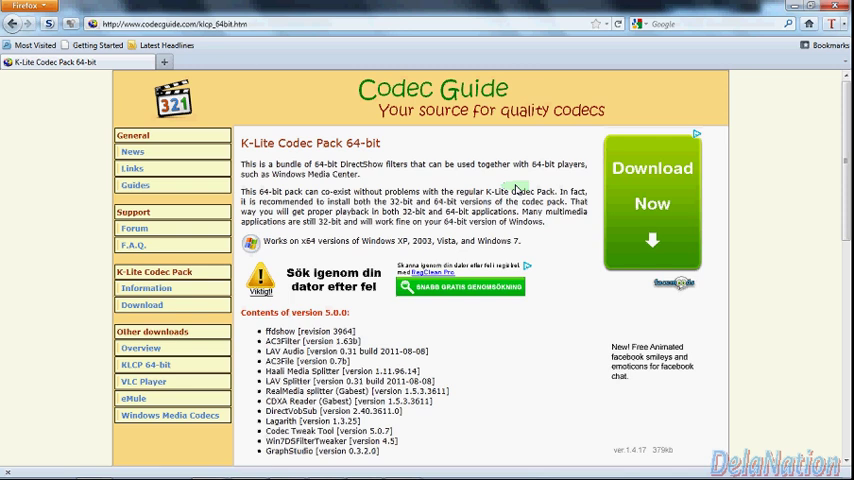
pyautogui.moveTo(320, 120)
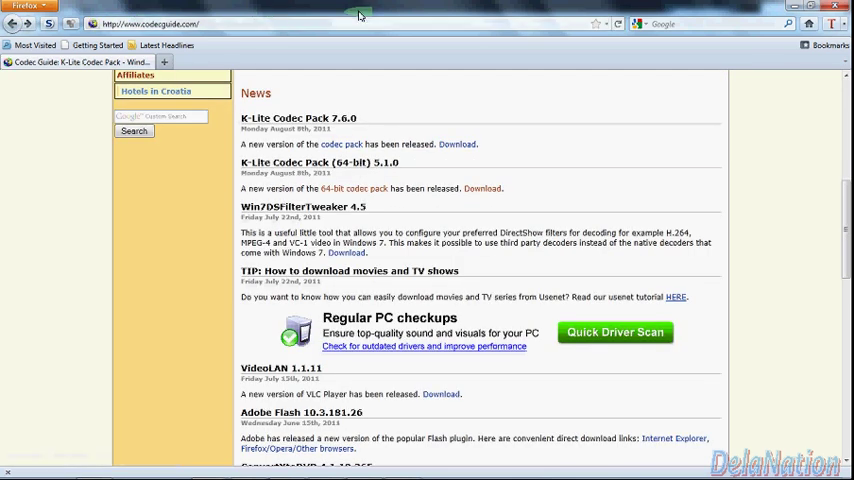
pyautogui.moveTo(420, 70)
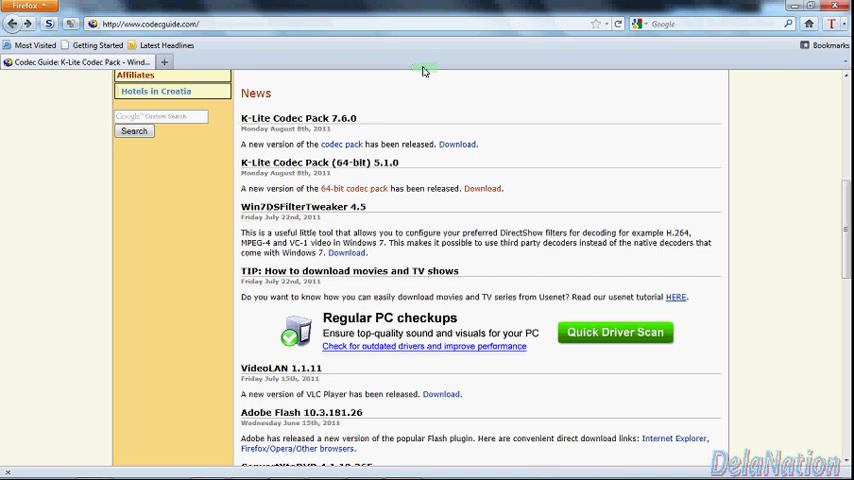